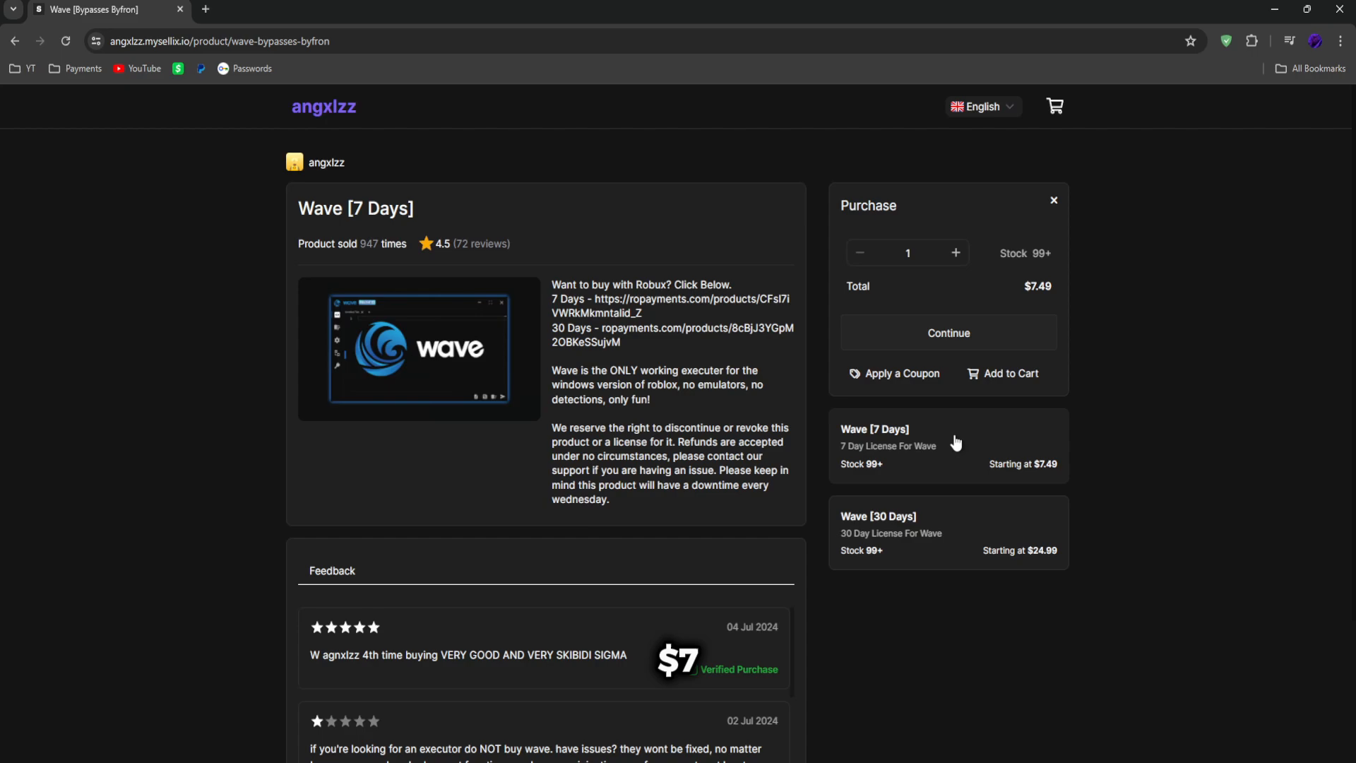
mouse_move(939, 544)
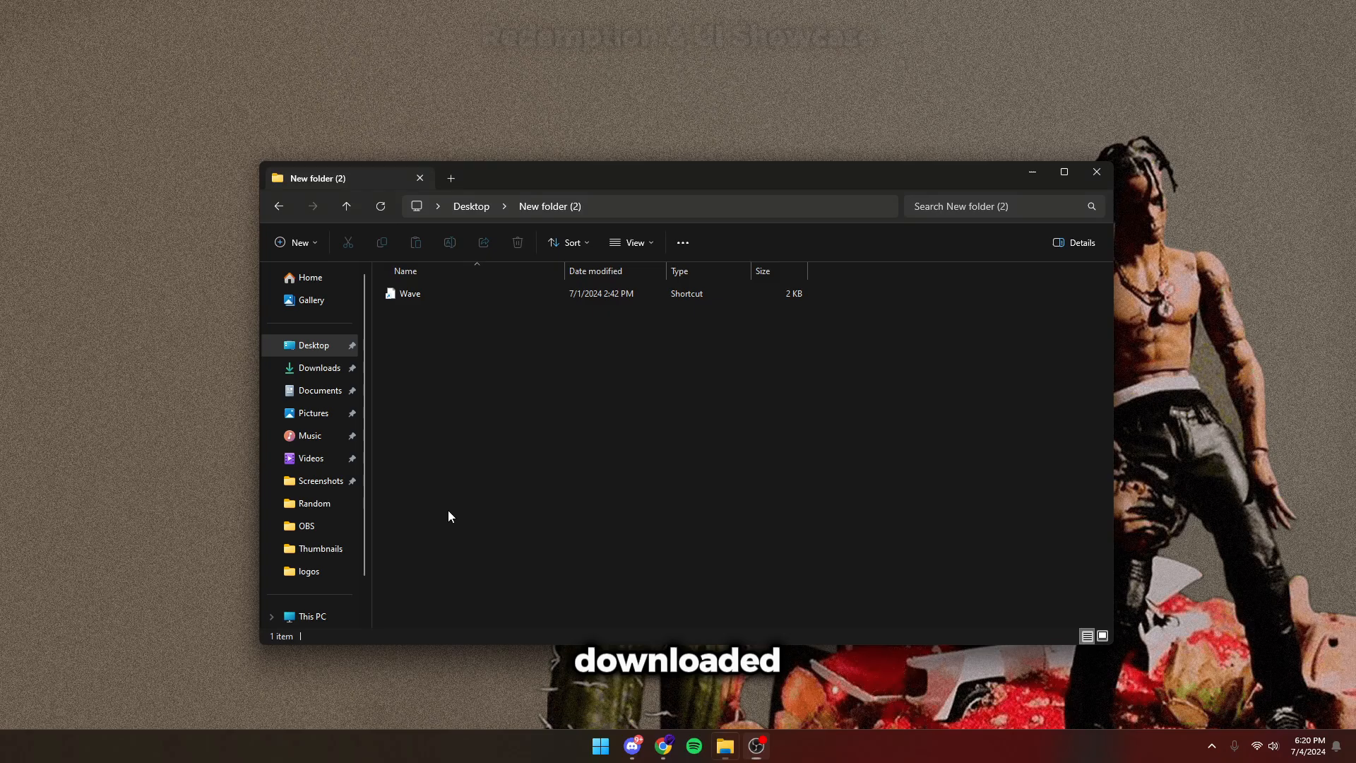
Launch the Wave shortcut from the 'New folder (2)' Desktop folder.
double_click(410, 293)
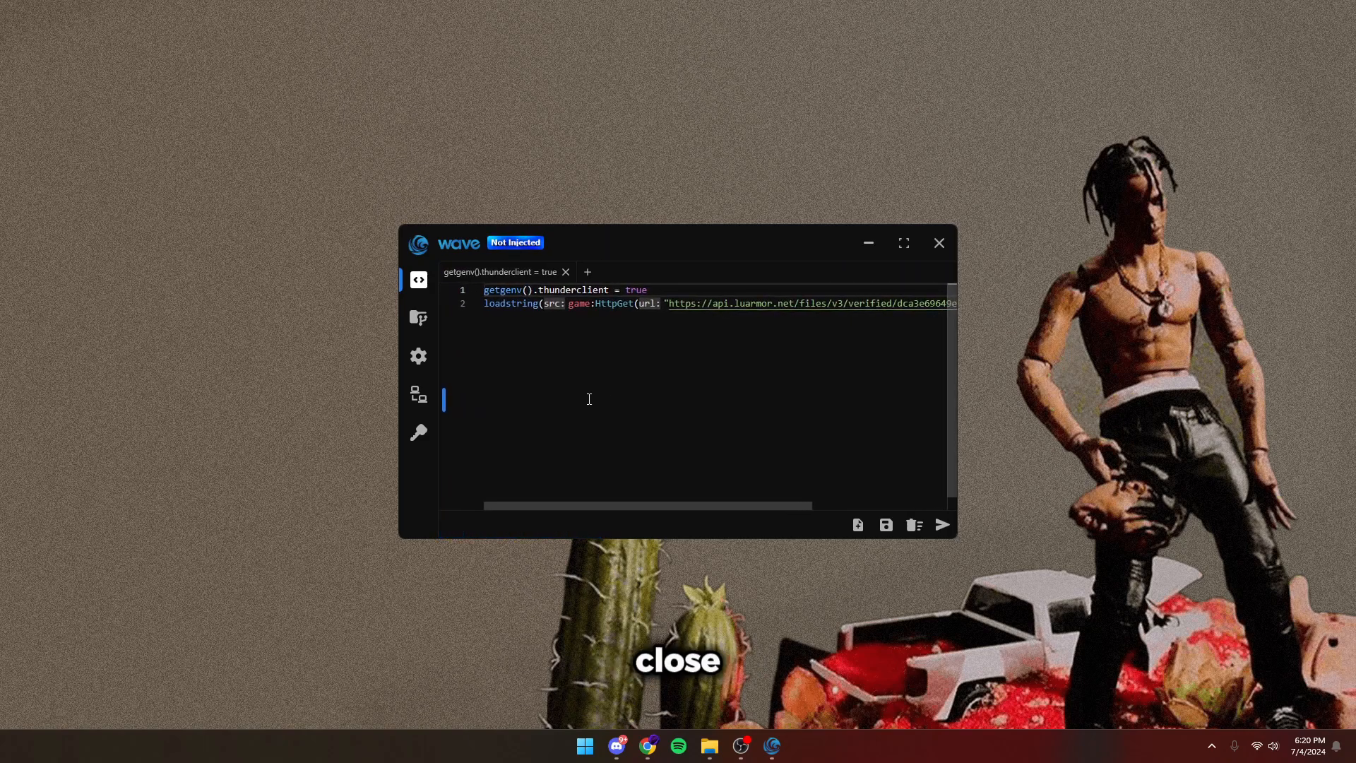
Open Wave's script hub and scroll through the community script cards.
click(419, 317)
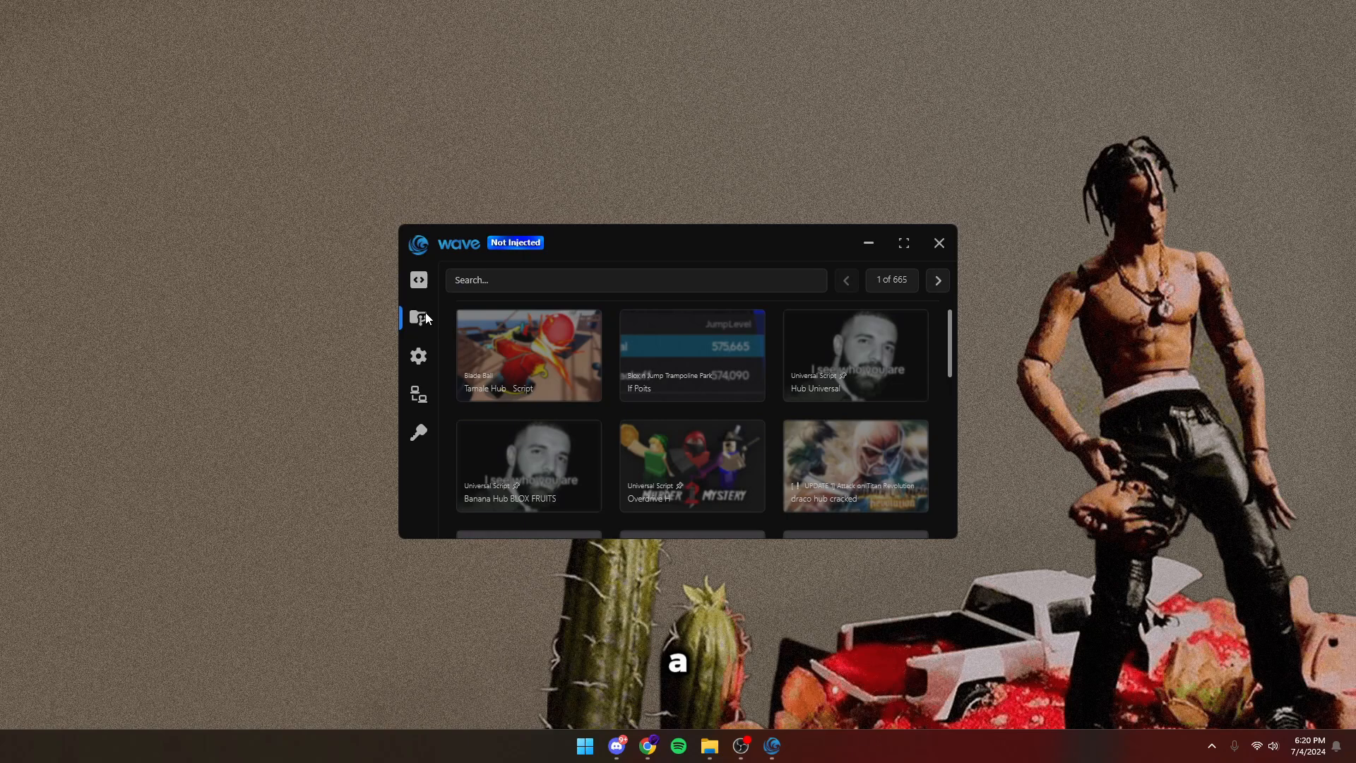
scroll(down, 3)
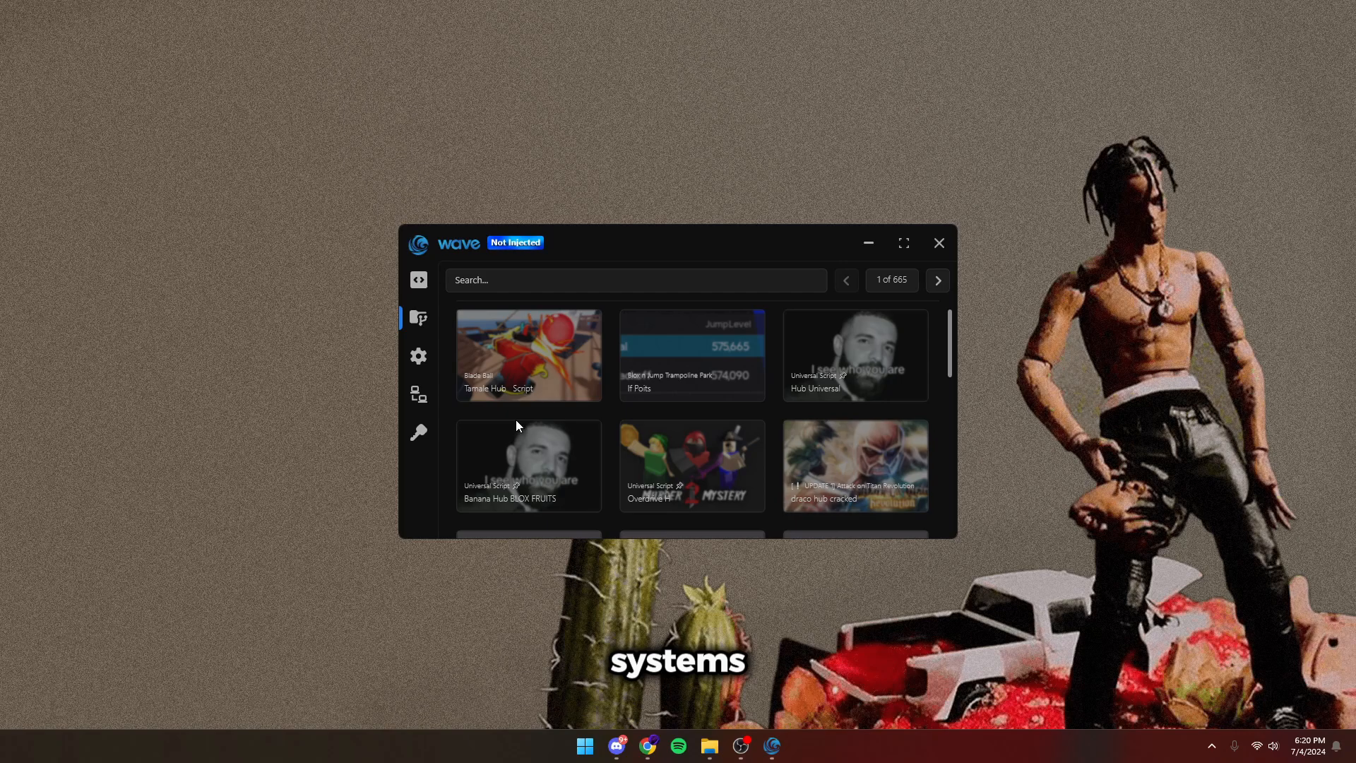
Open Wave settings, view the Editor and Executor tabs, and scroll the options.
click(418, 355)
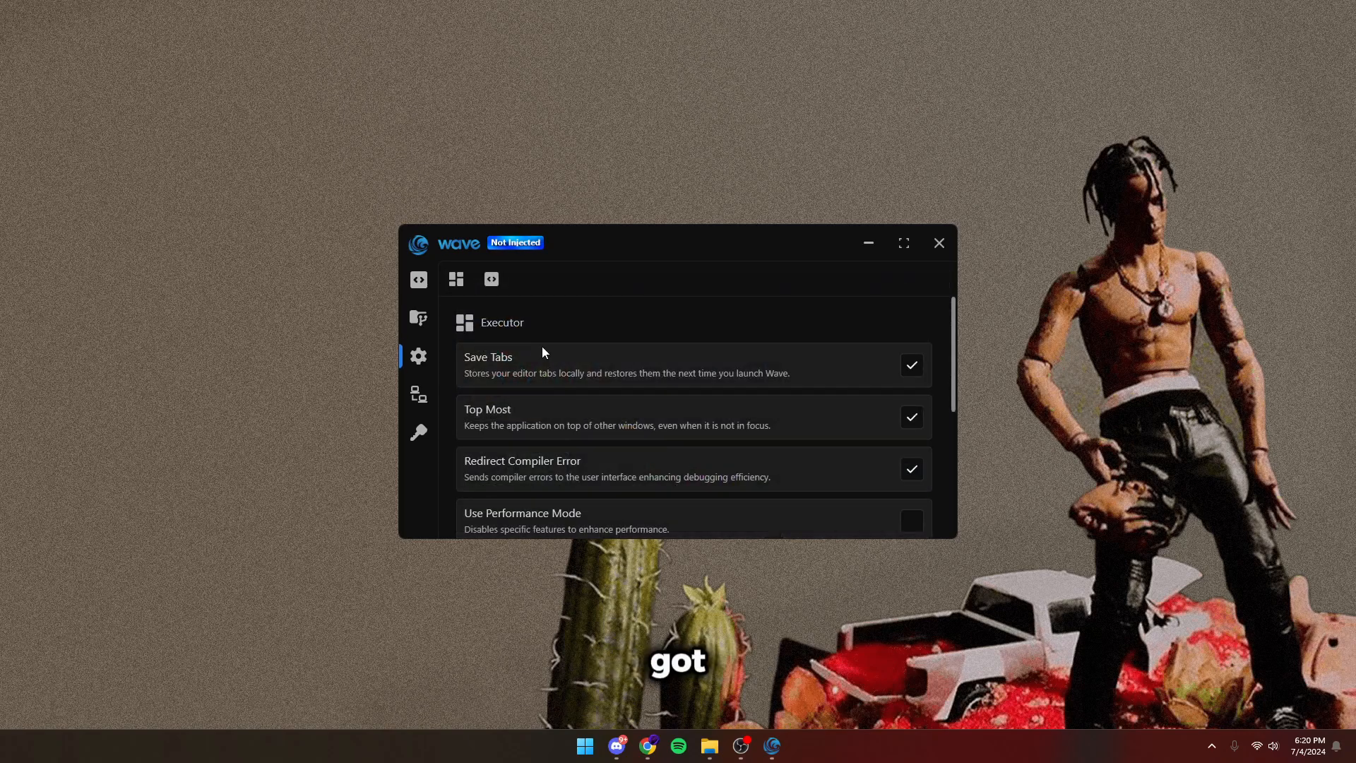
click(490, 278)
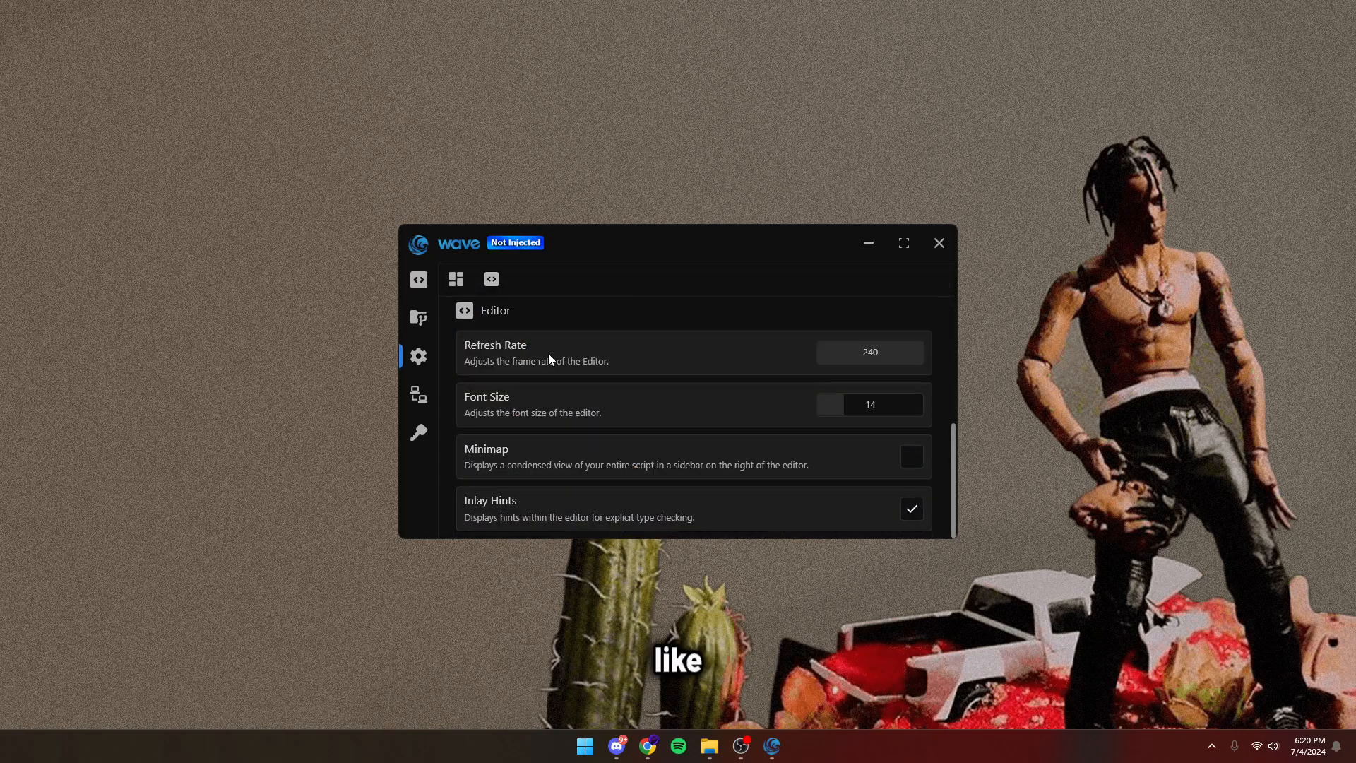
mouse_move(843, 373)
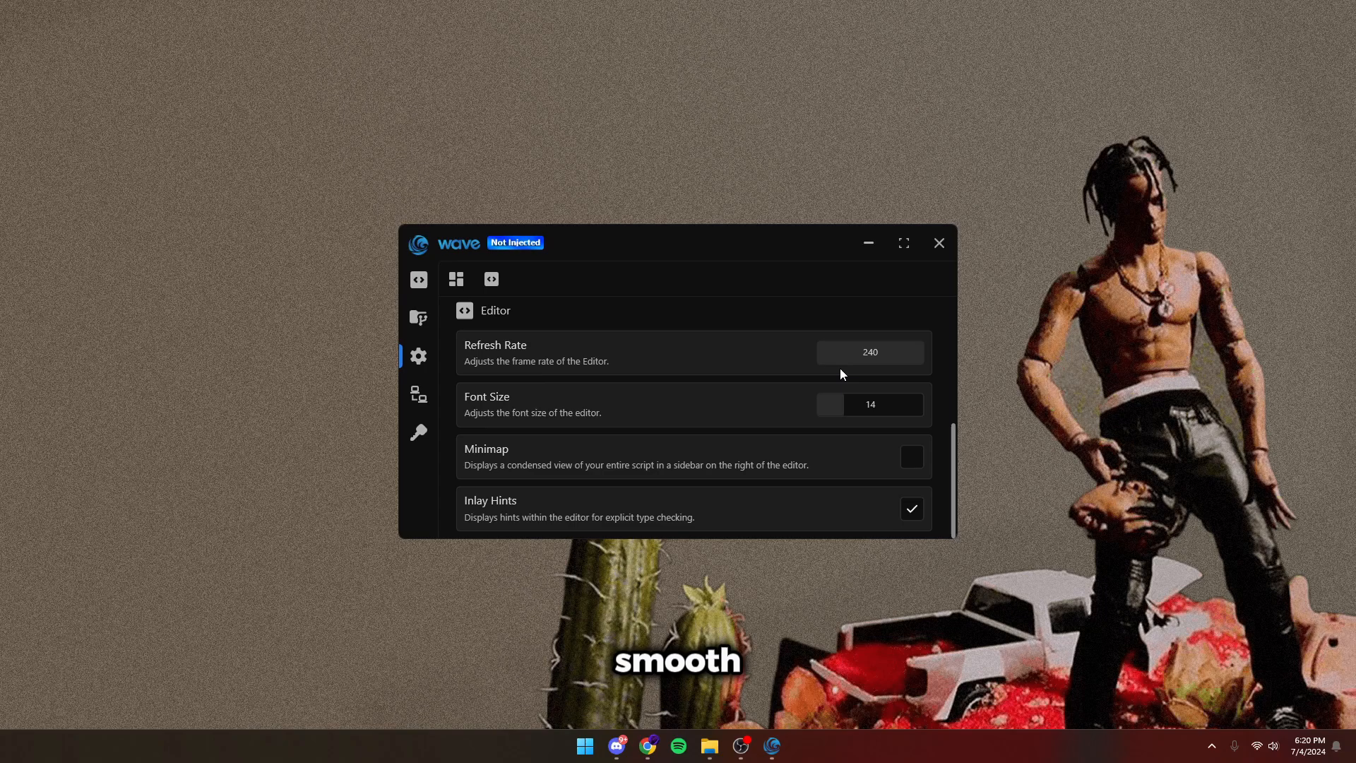
click(455, 278)
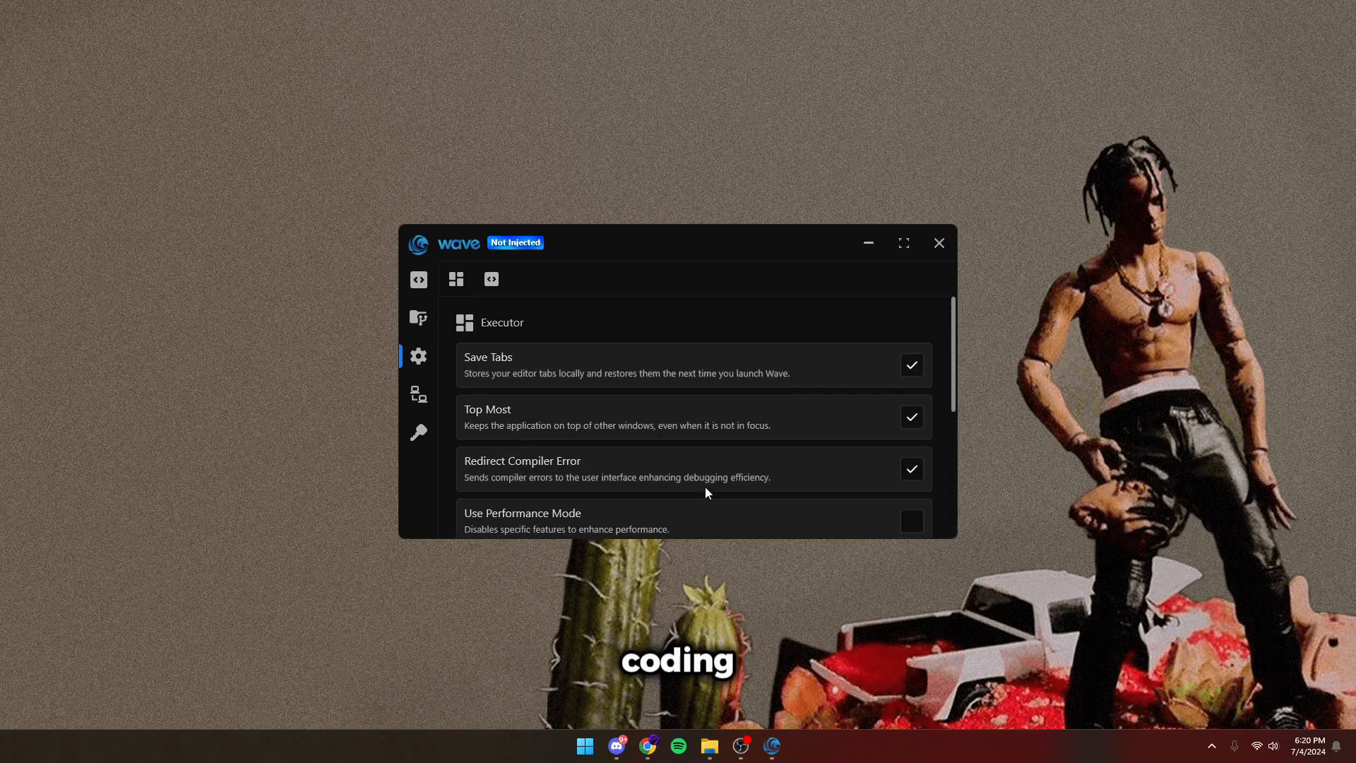
scroll(down, 3)
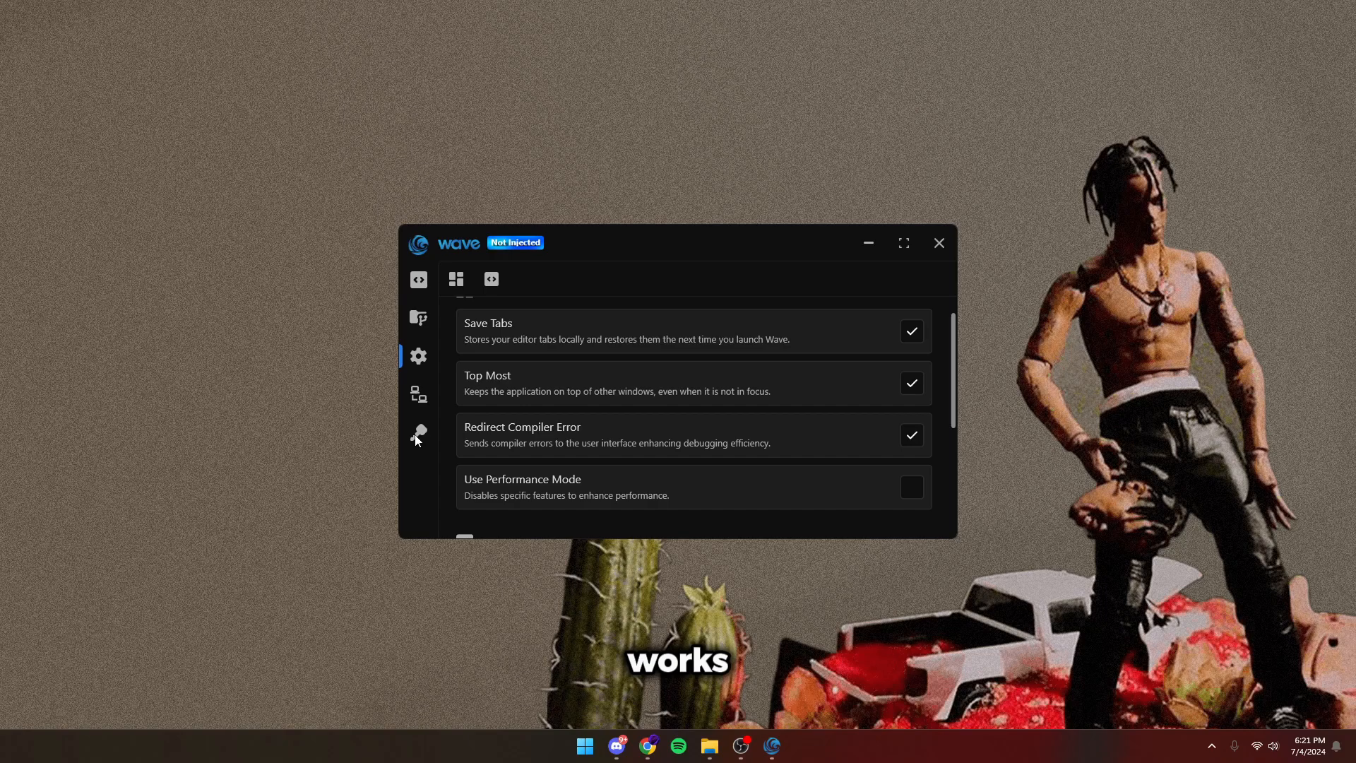
Open the Wave Premium membership setup and focus the License Key field.
click(419, 433)
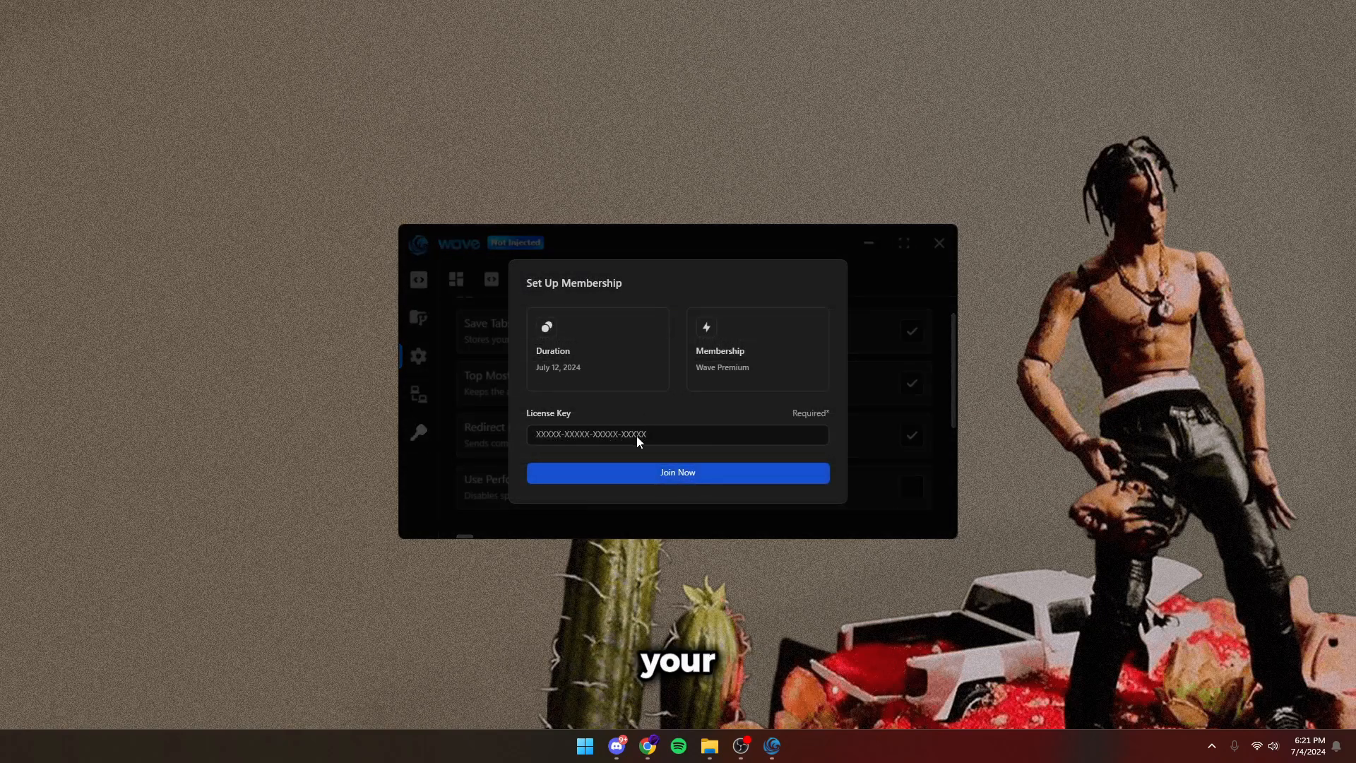
click(677, 434)
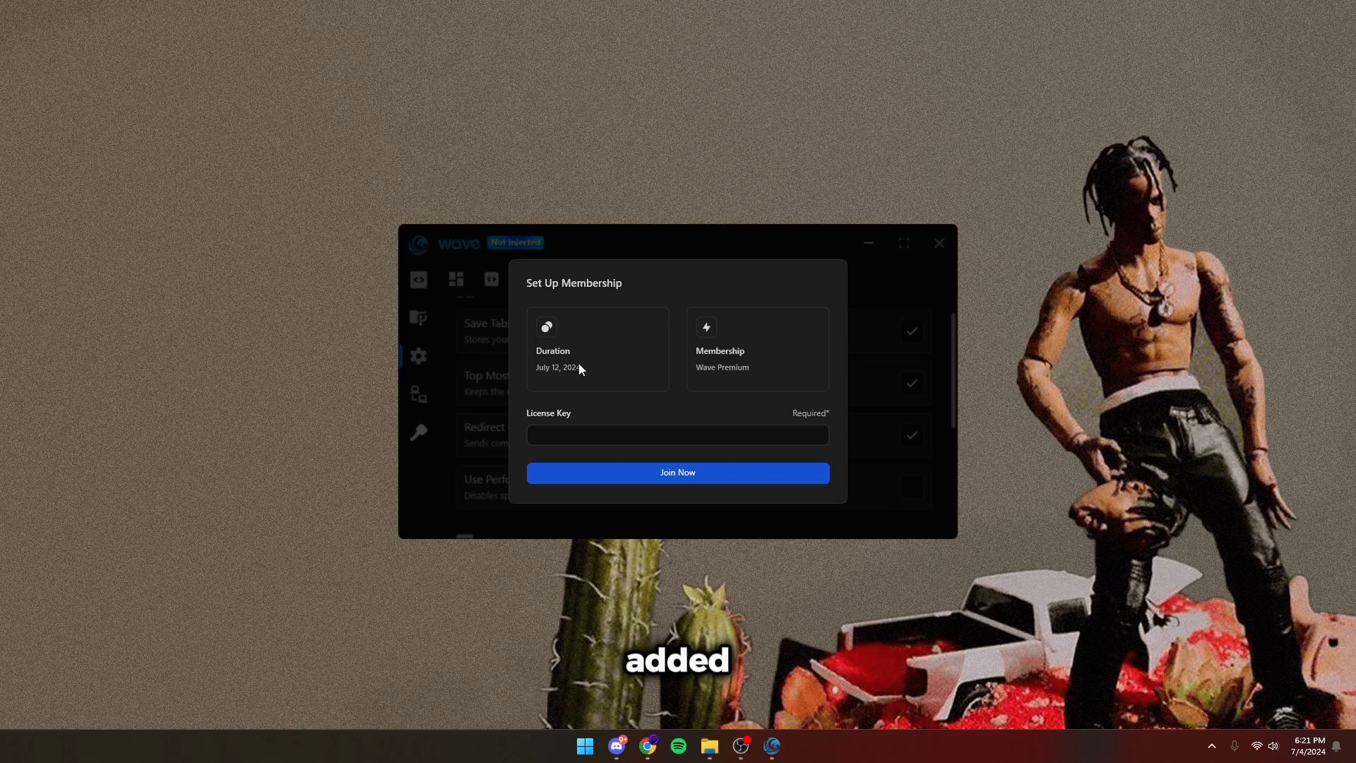
mouse_move(500, 353)
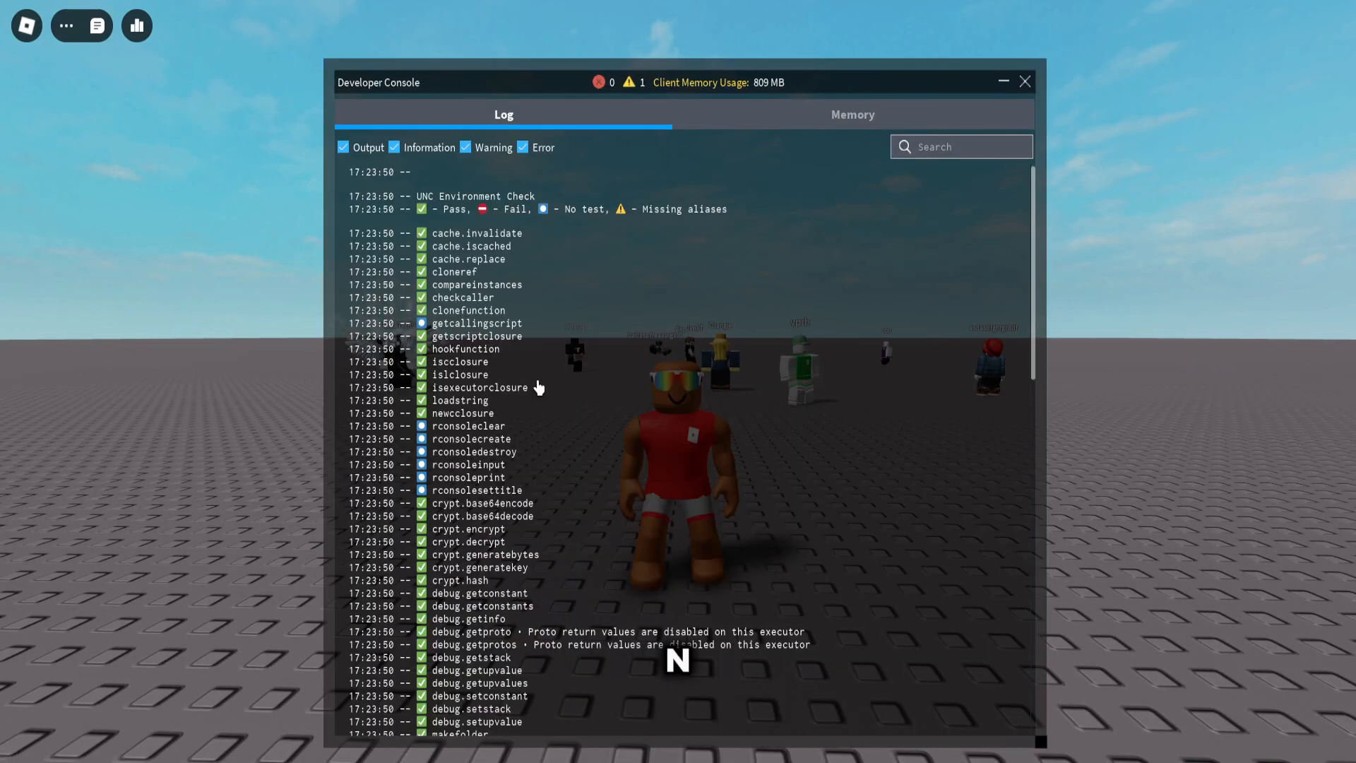
Scroll to the UNC Summary (82 of 83 passing) and close the developer console.
scroll(down, 3)
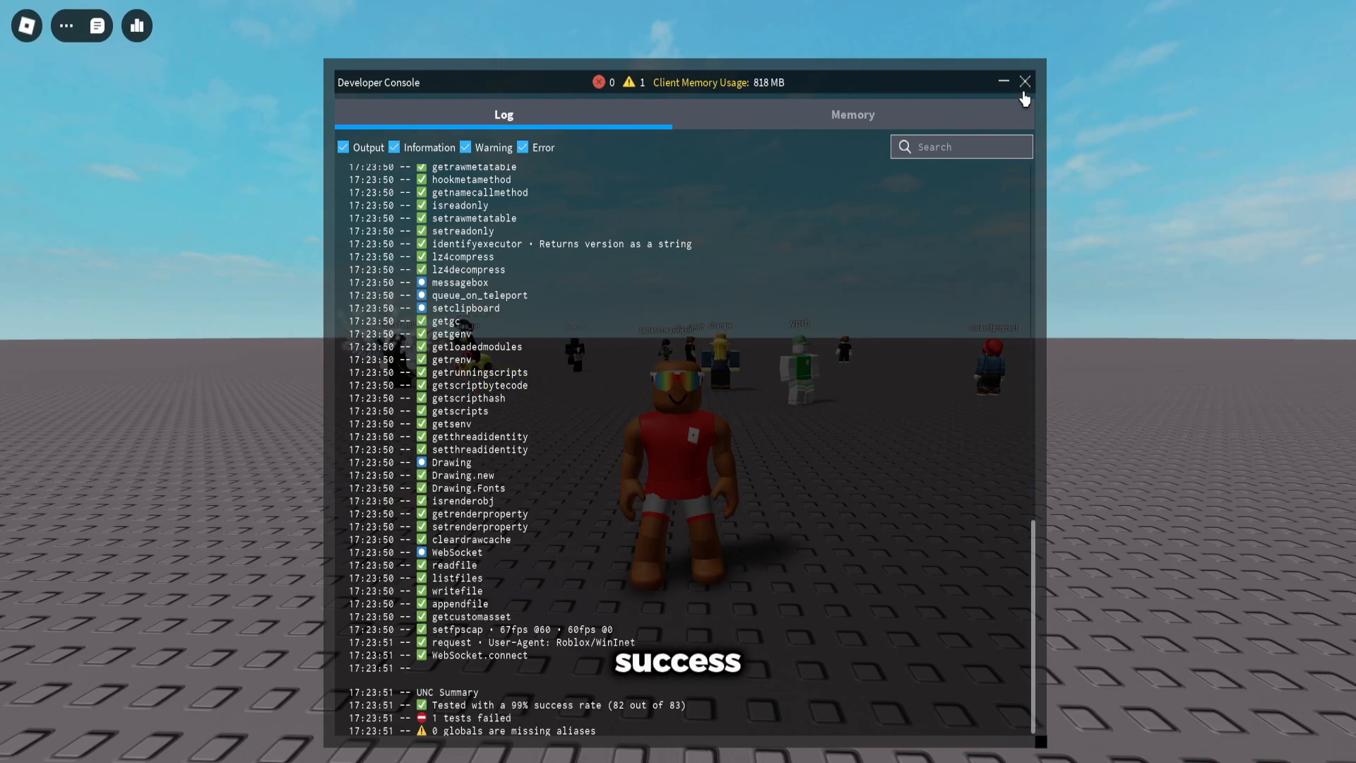
click(1025, 81)
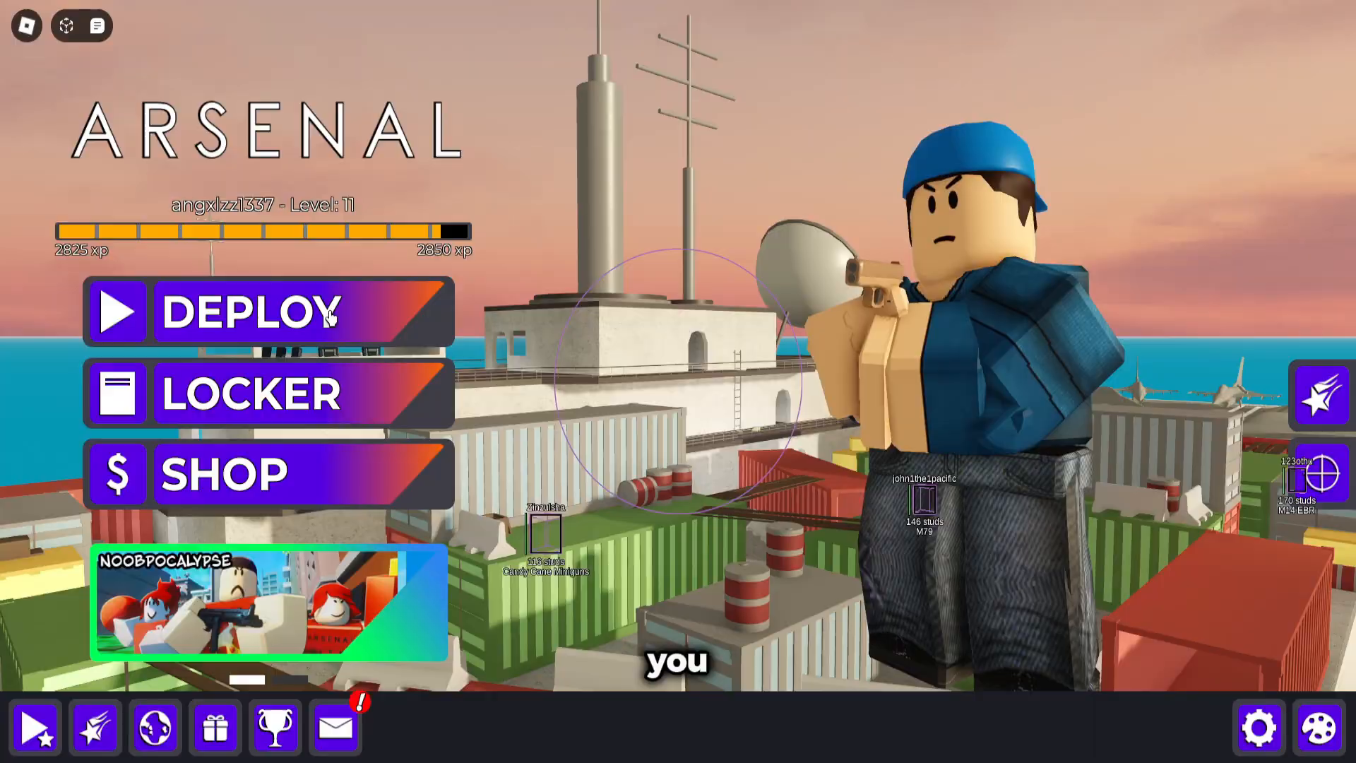
Deploy into the Arsenal match and shoot at enemies highlighted by player boxes.
click(250, 312)
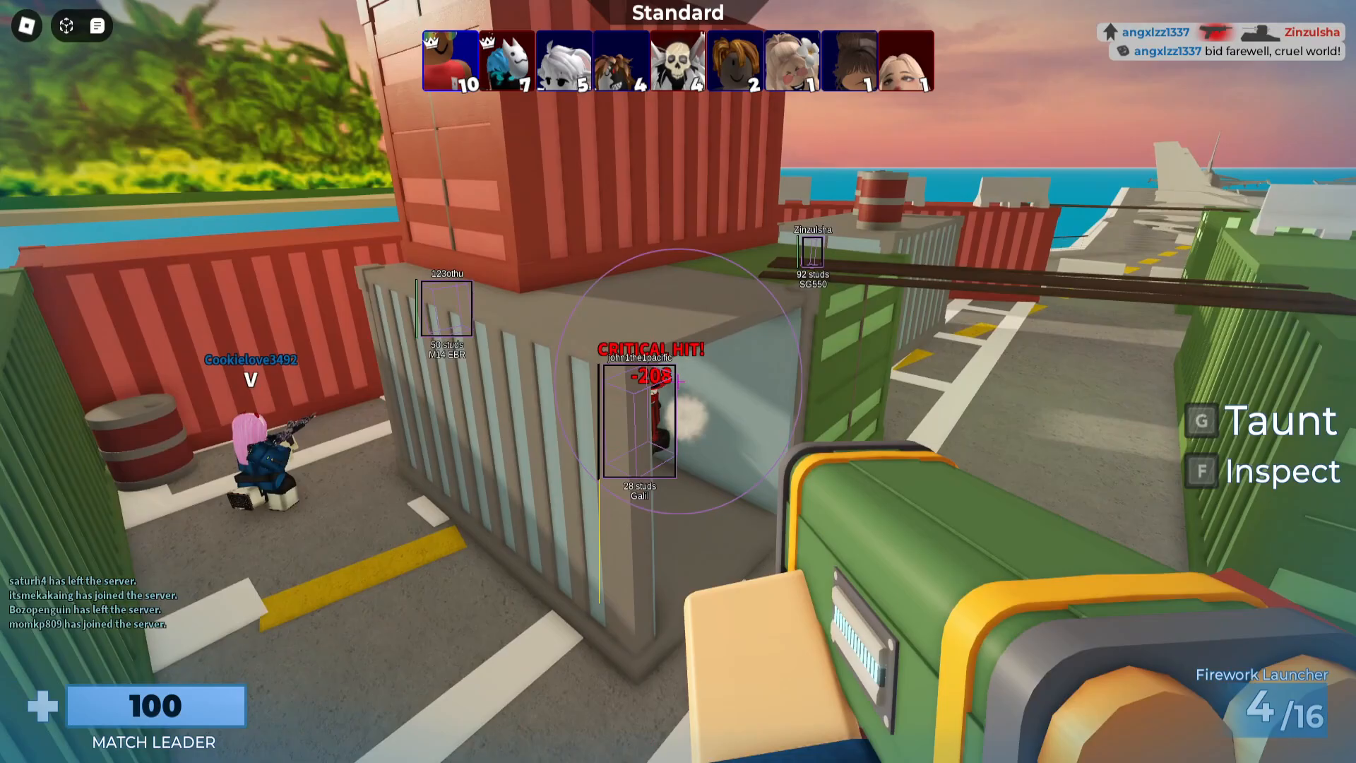
click(678, 382)
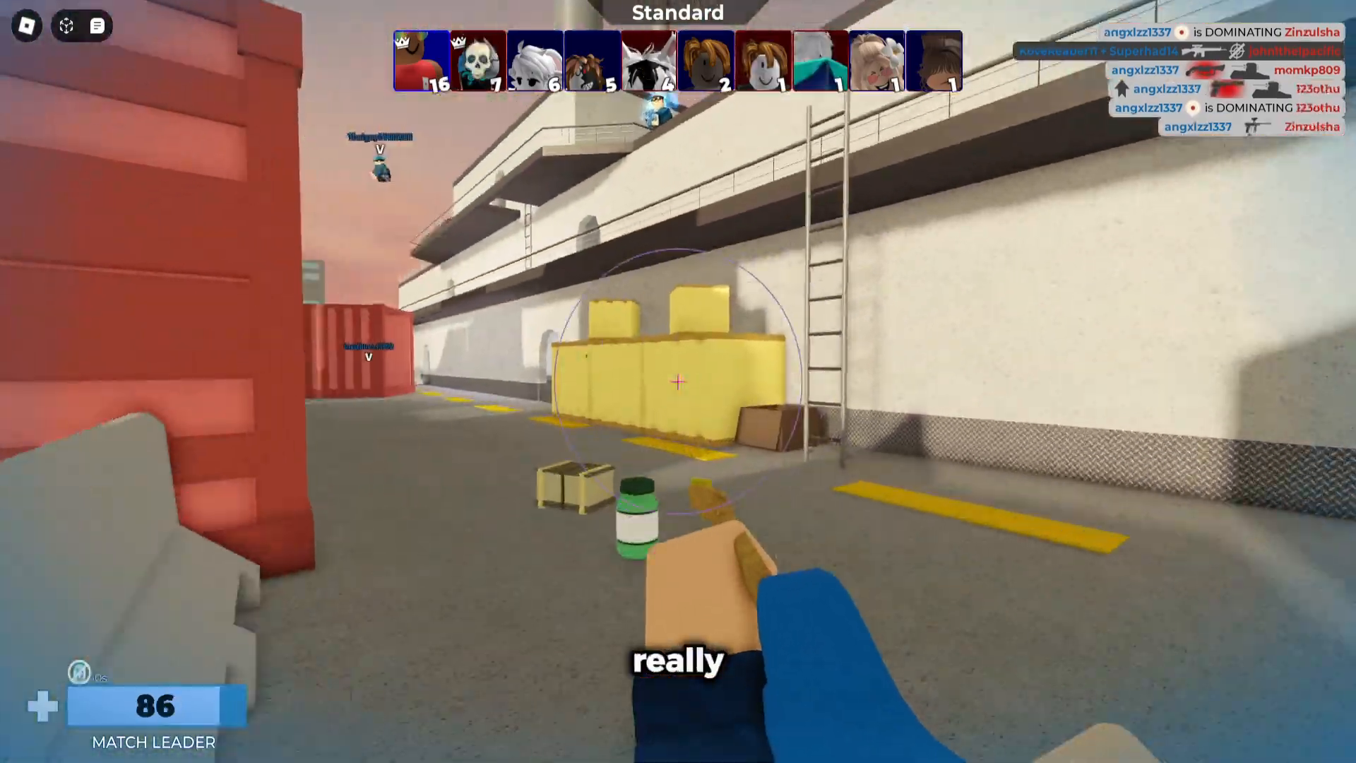
click(679, 385)
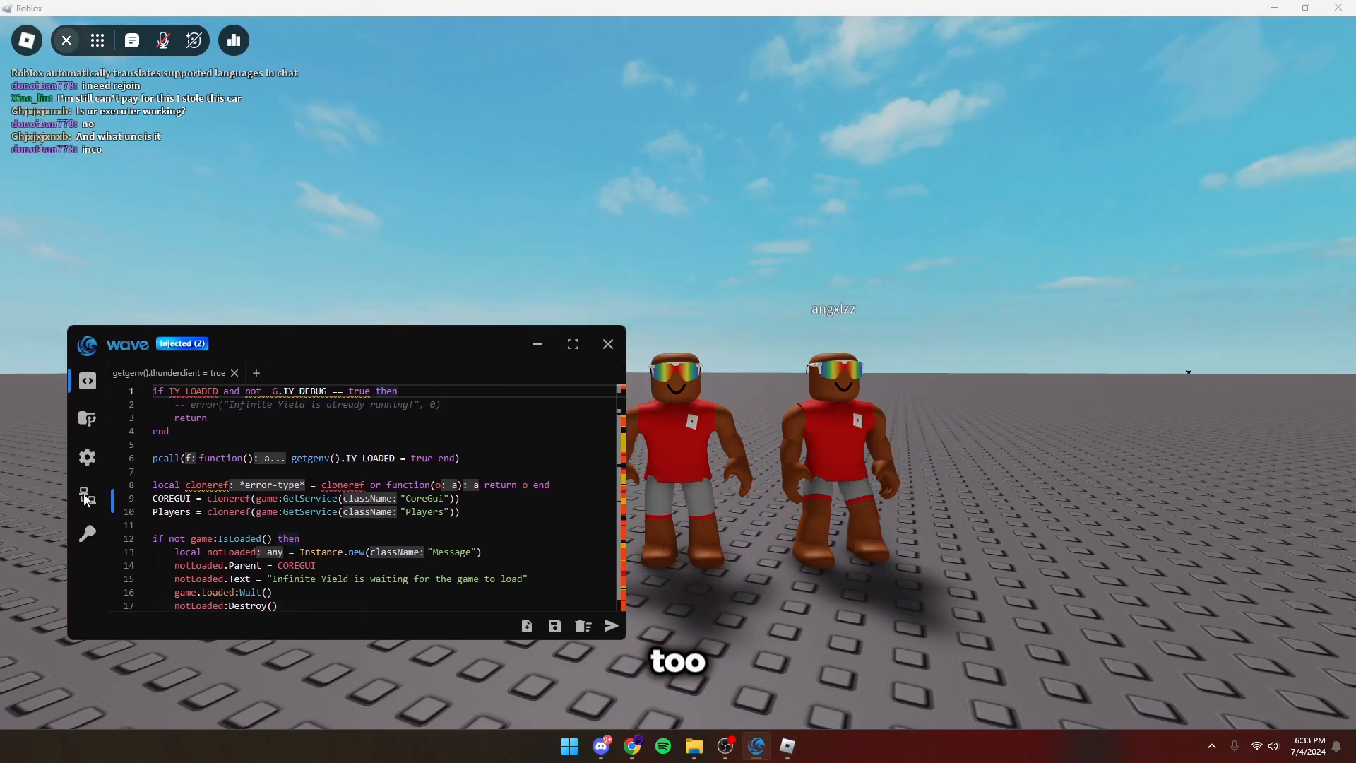
Toggle the first client's checkbox off and on in the client manager.
click(86, 496)
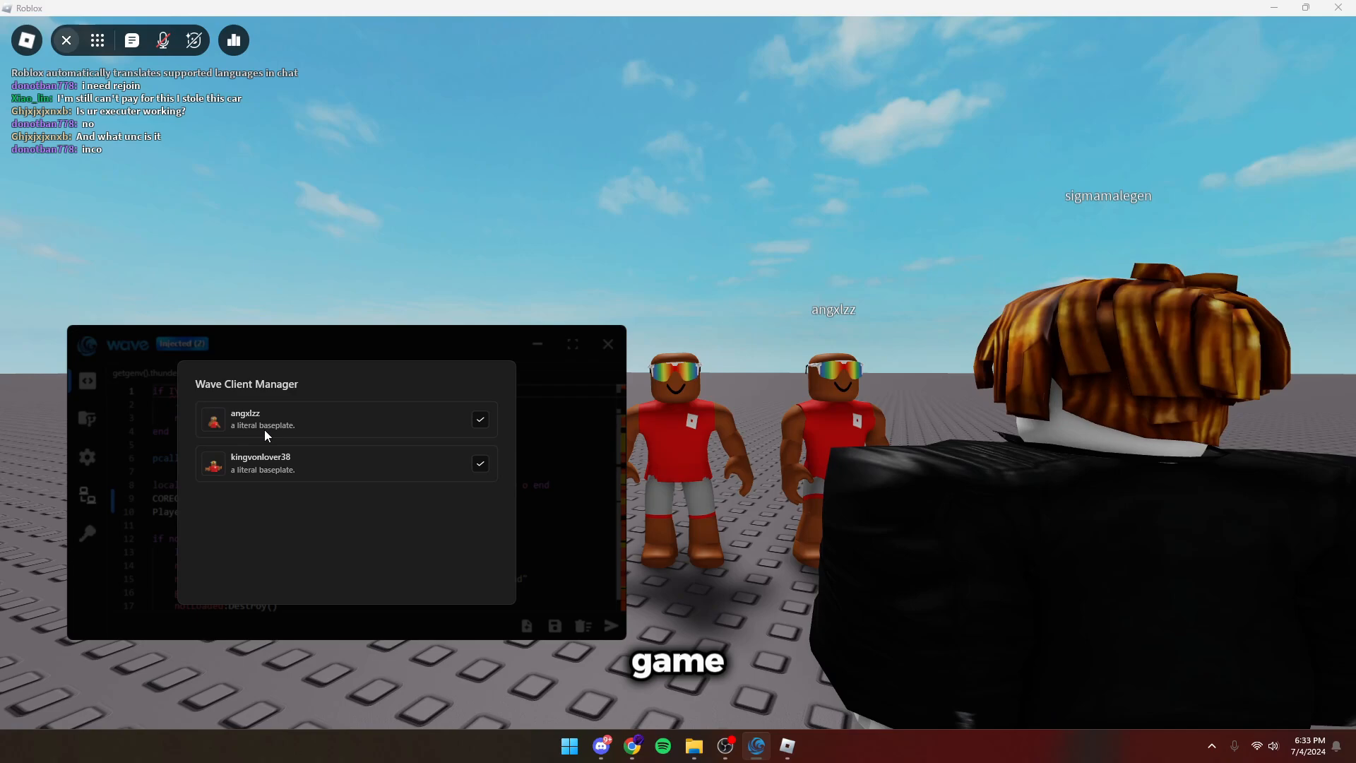
click(480, 420)
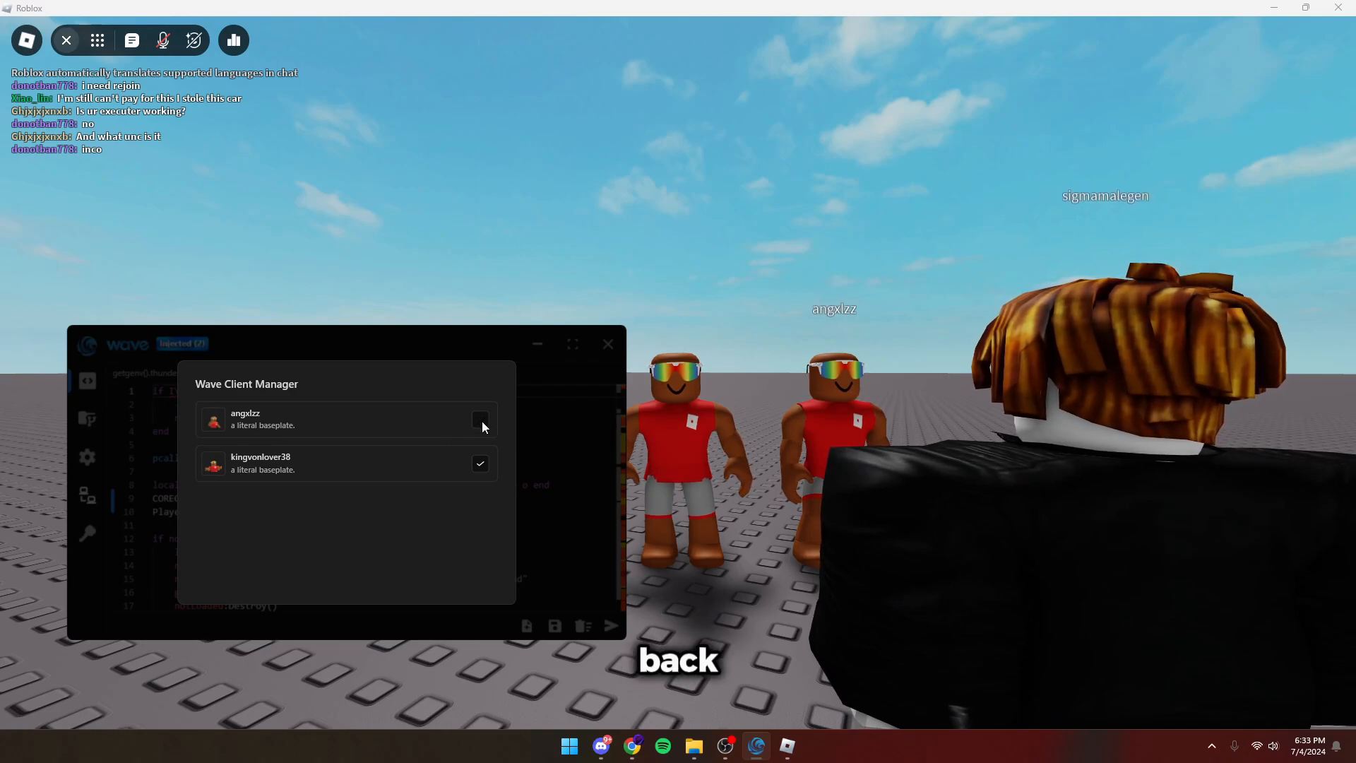
click(480, 420)
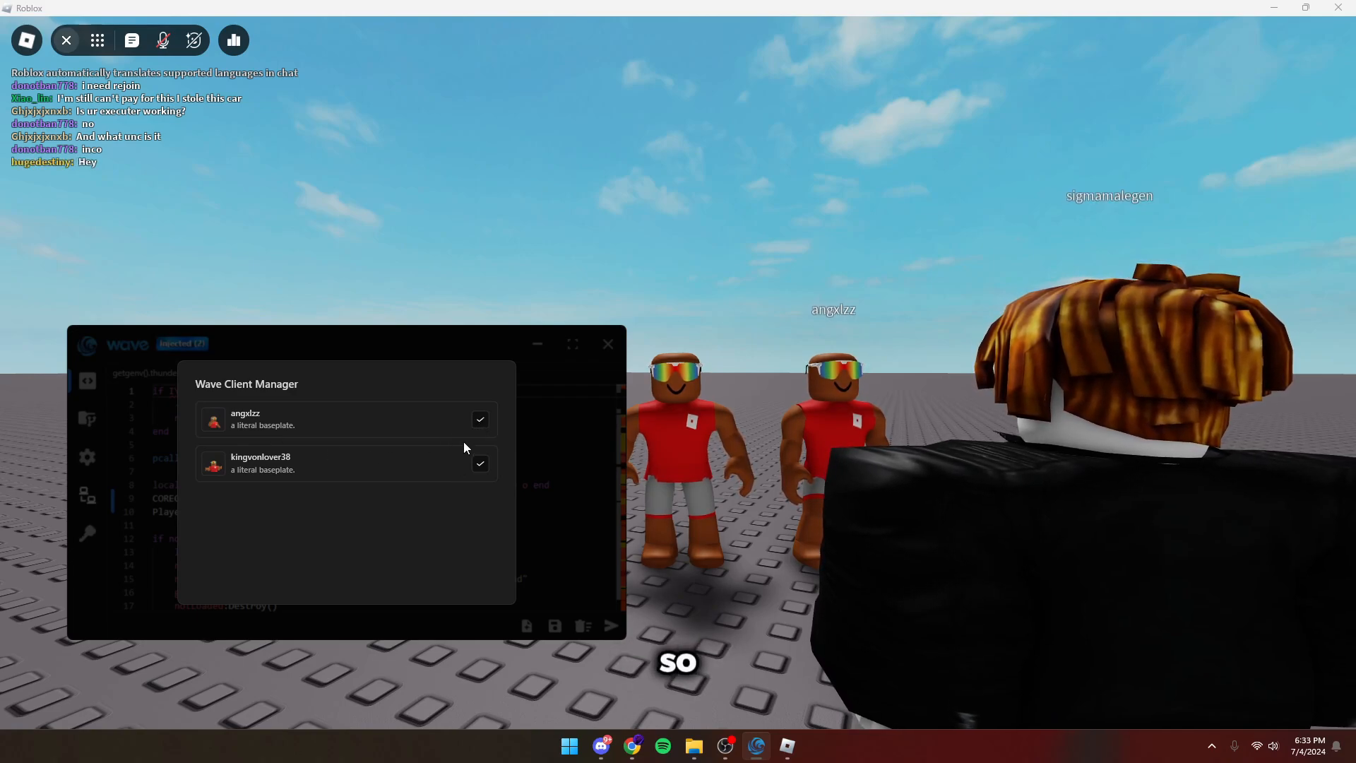
click(480, 420)
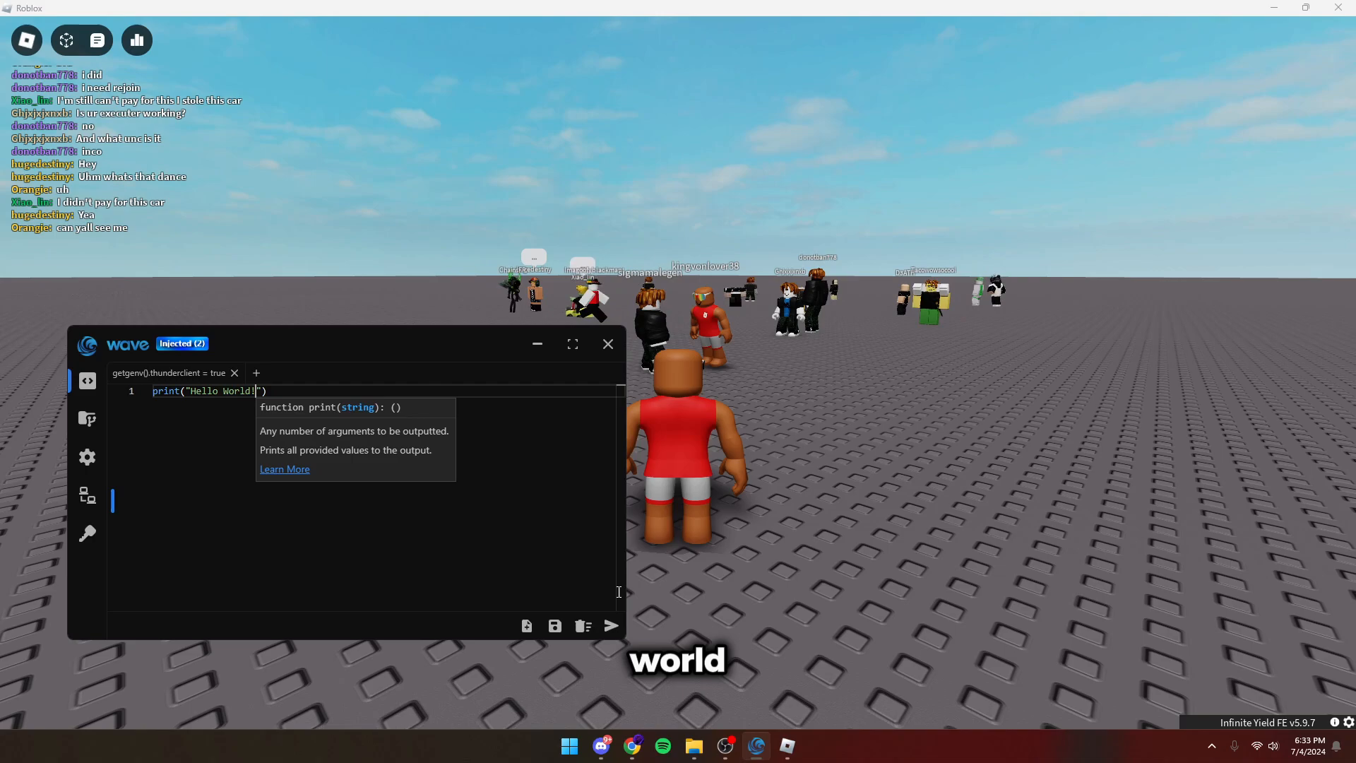
Execute print("Hello World!") and check the output in the developer console.
click(606, 344)
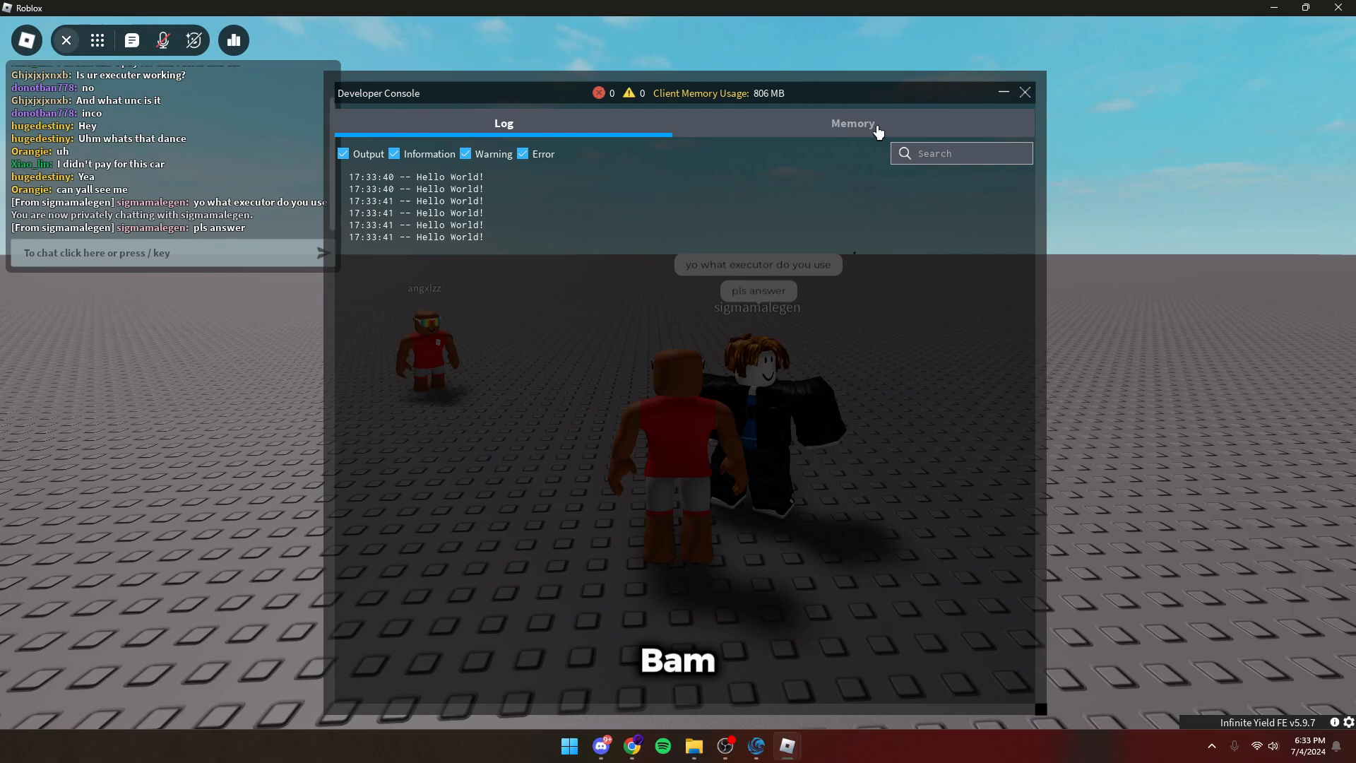
click(1025, 93)
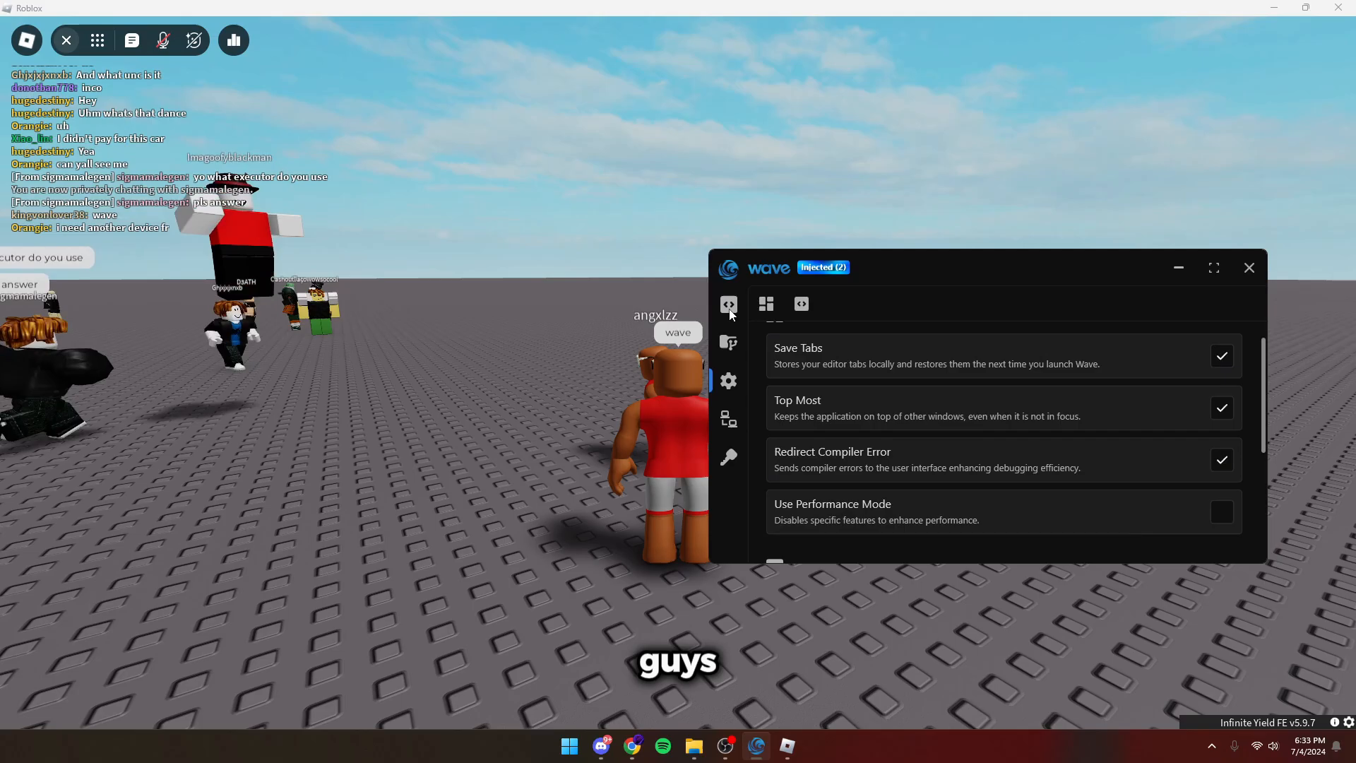
Hide the Wave window to show only the Roblox baseplate.
click(1249, 267)
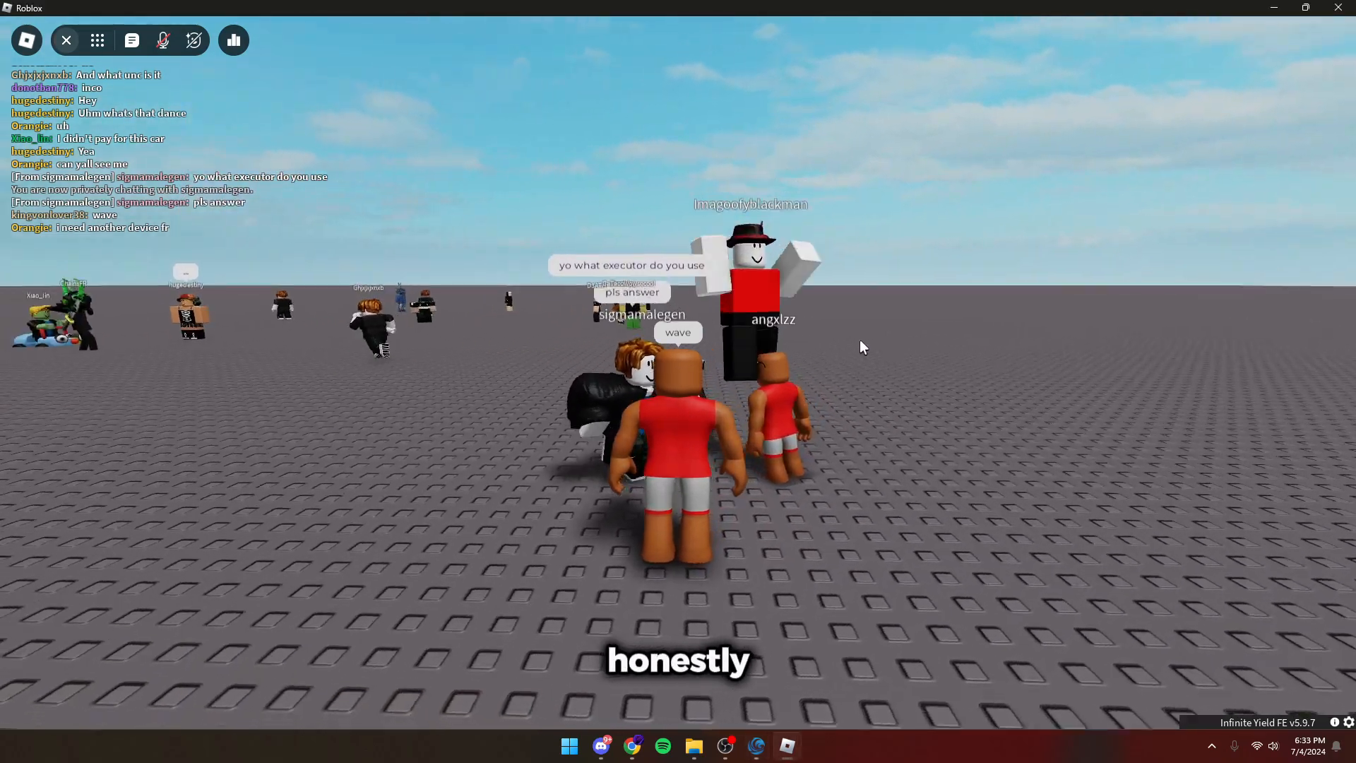